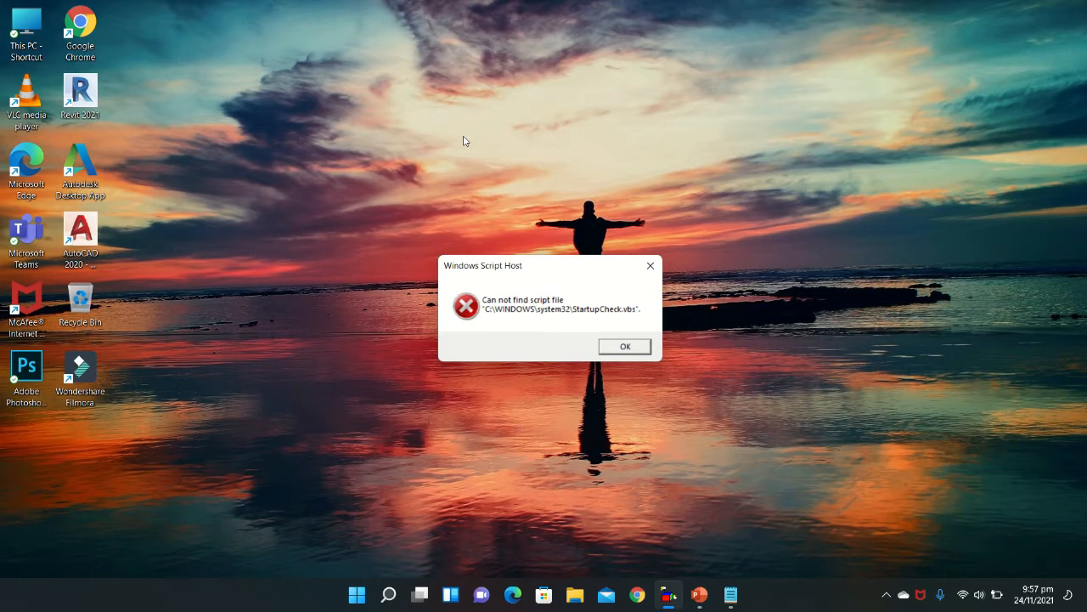
pyautogui.moveTo(563, 328)
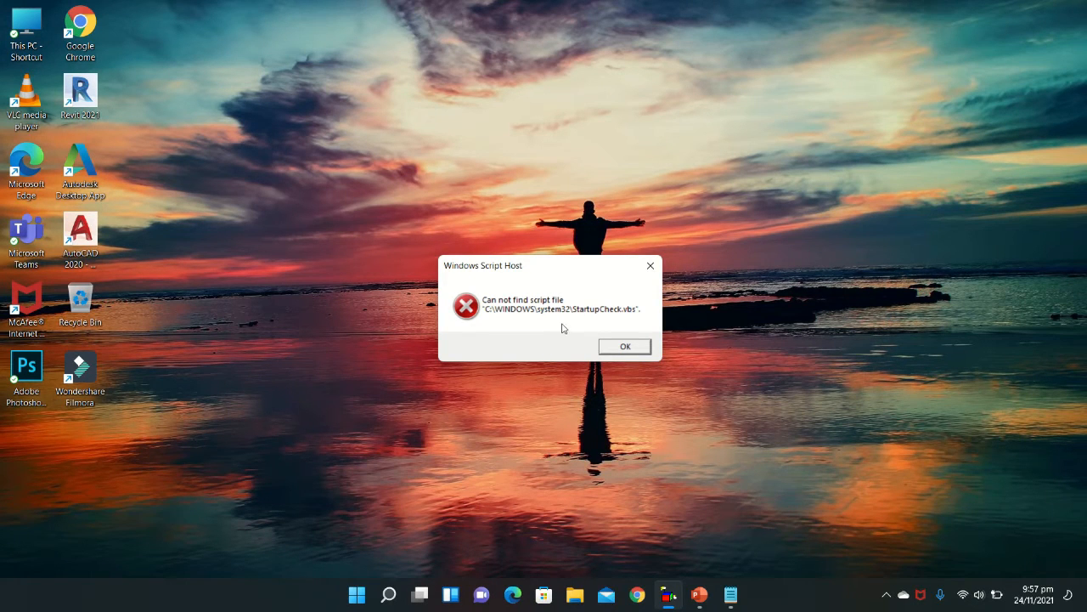
pyautogui.moveTo(628, 325)
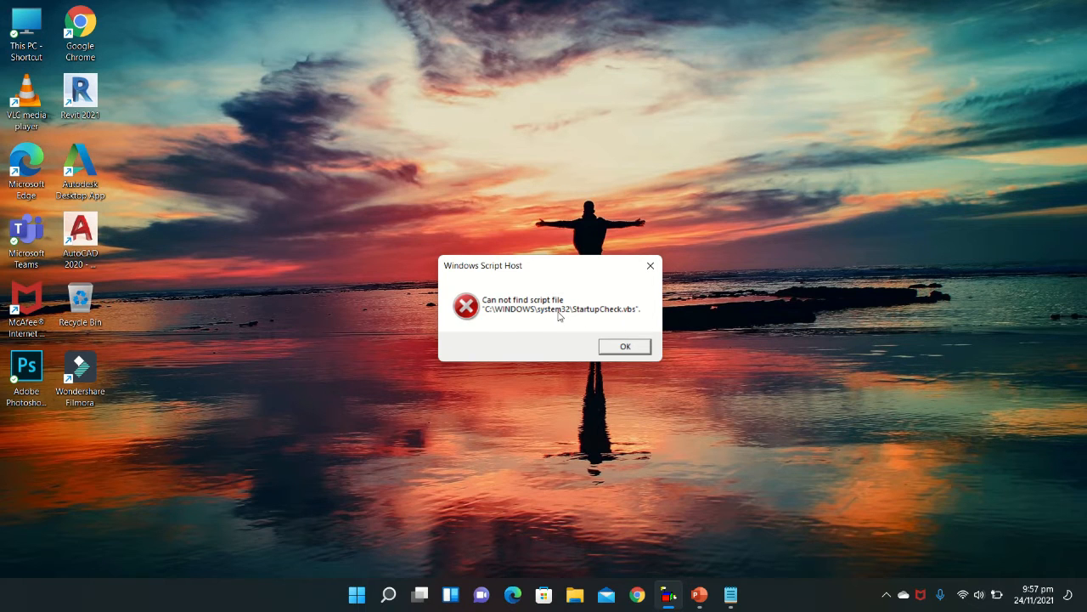
pyautogui.moveTo(620, 529)
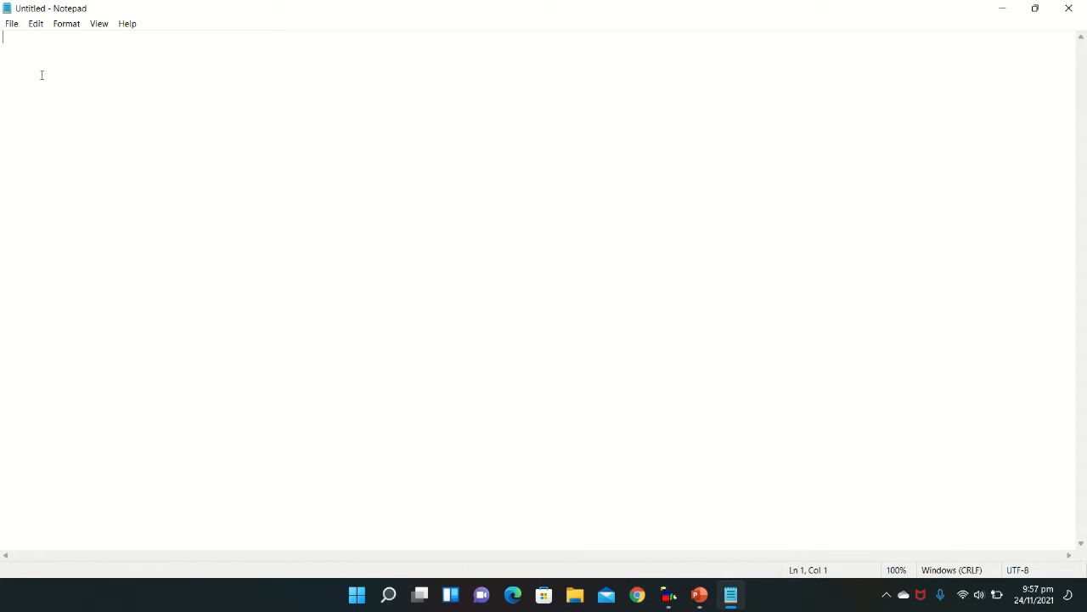
# Step: Type the single line Wscript.Quit into the blank document, fixing a stray character
pyautogui.write('W')
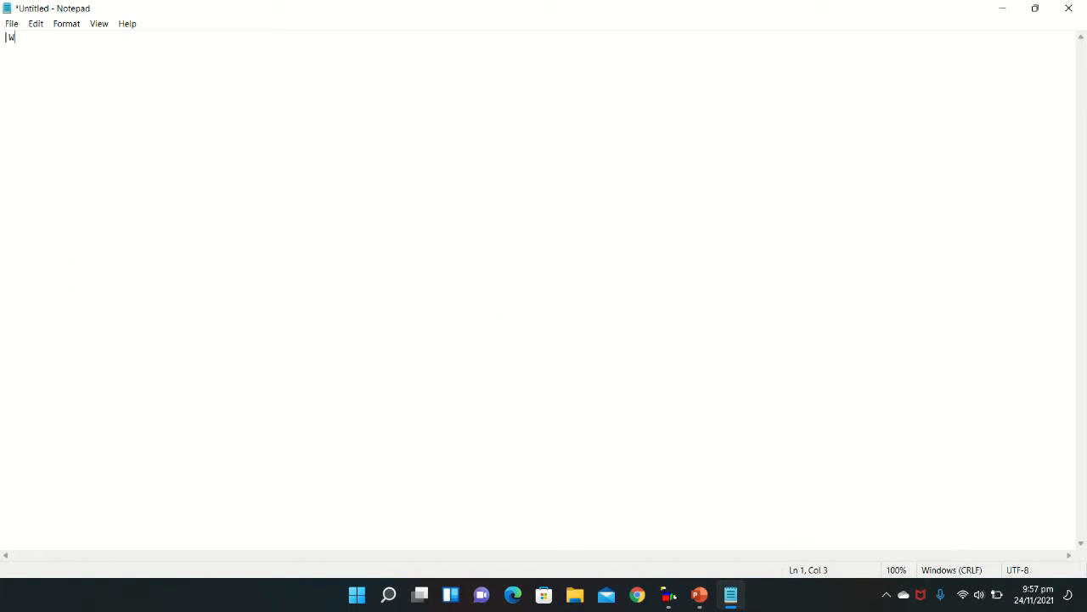
pyautogui.press('Backspace')
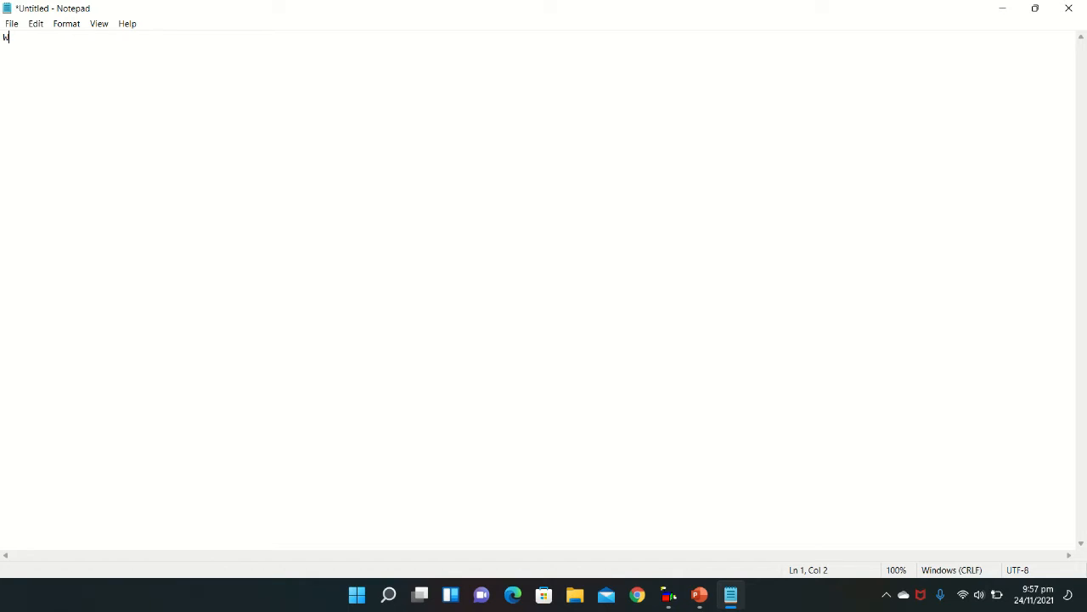
pyautogui.write('scri')
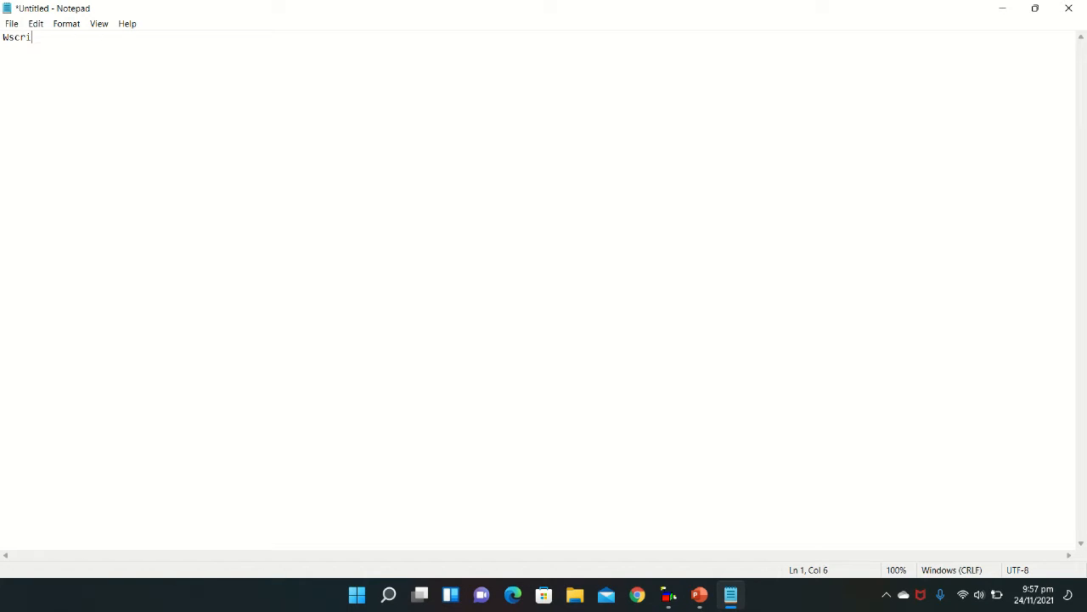
pyautogui.write('pt.')
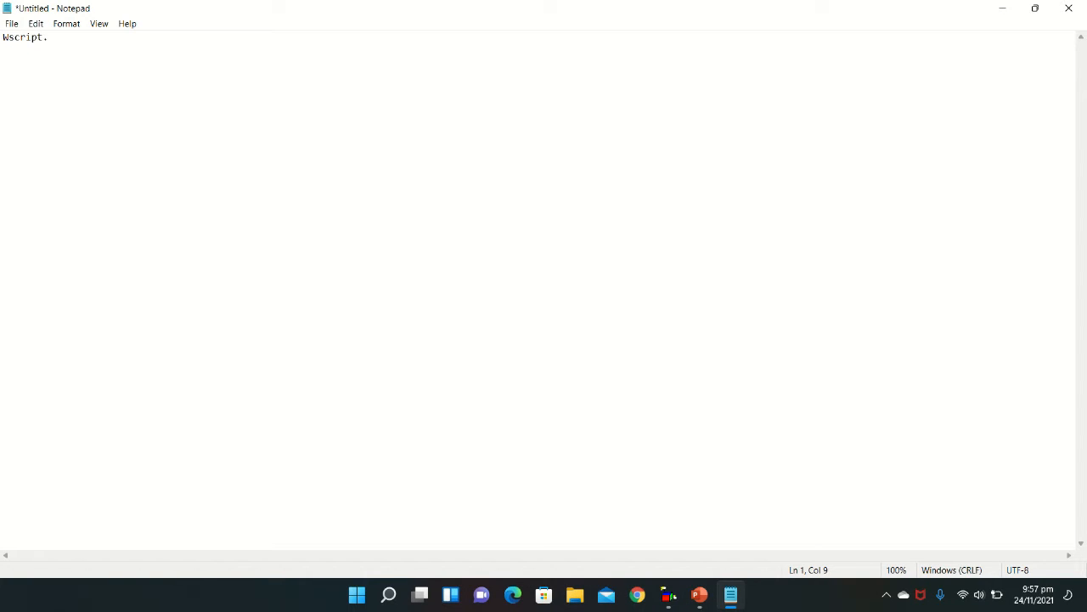
pyautogui.write('Qui')
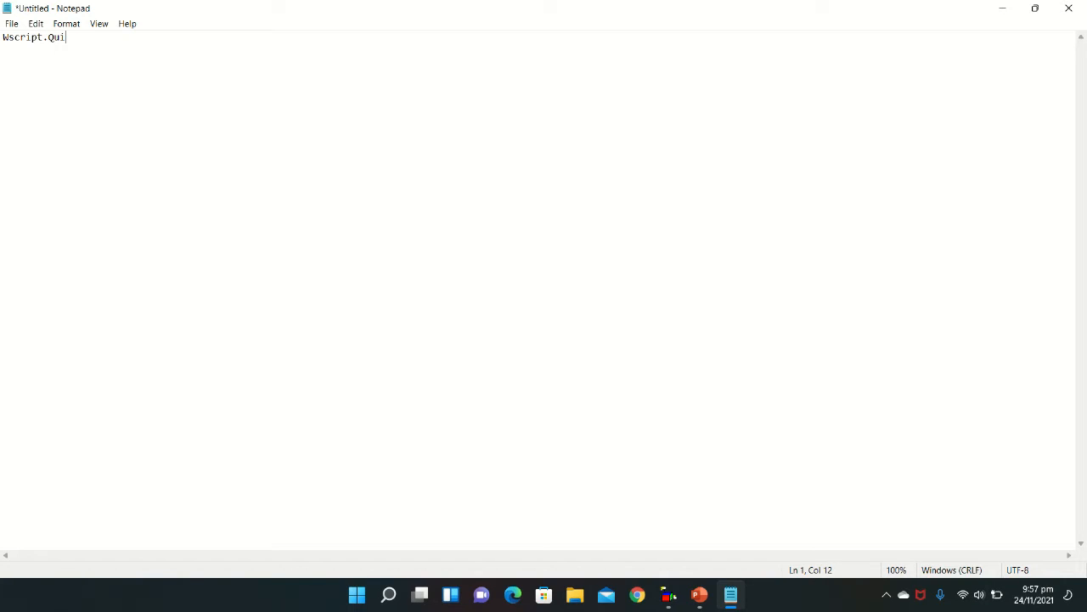
pyautogui.write('t')
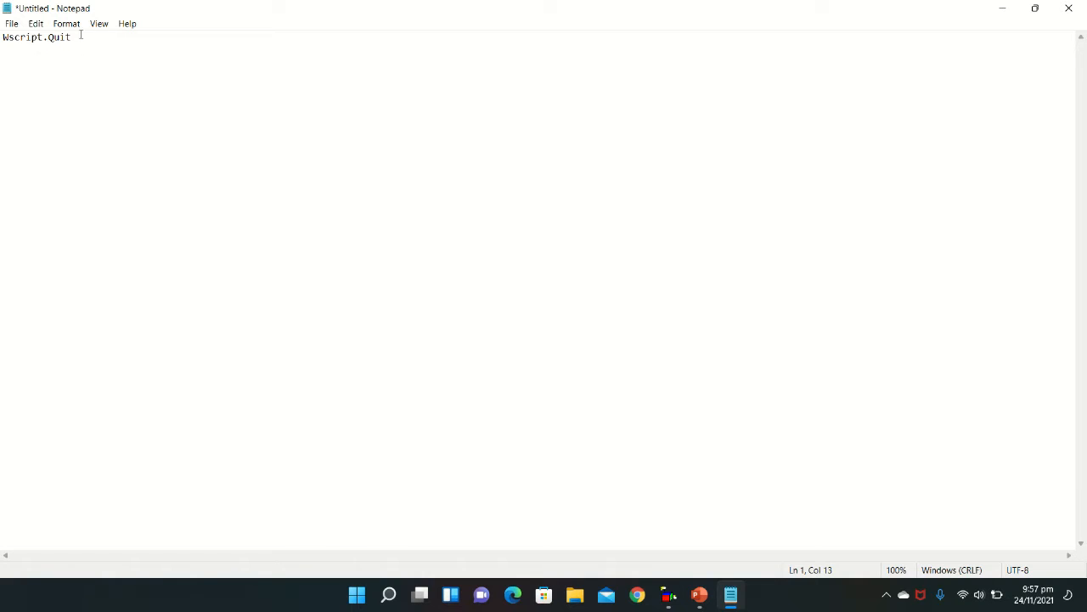
# Step: Use Save As to save the script to the Desktop as StartupCheck.vbs
pyautogui.click(12, 23)
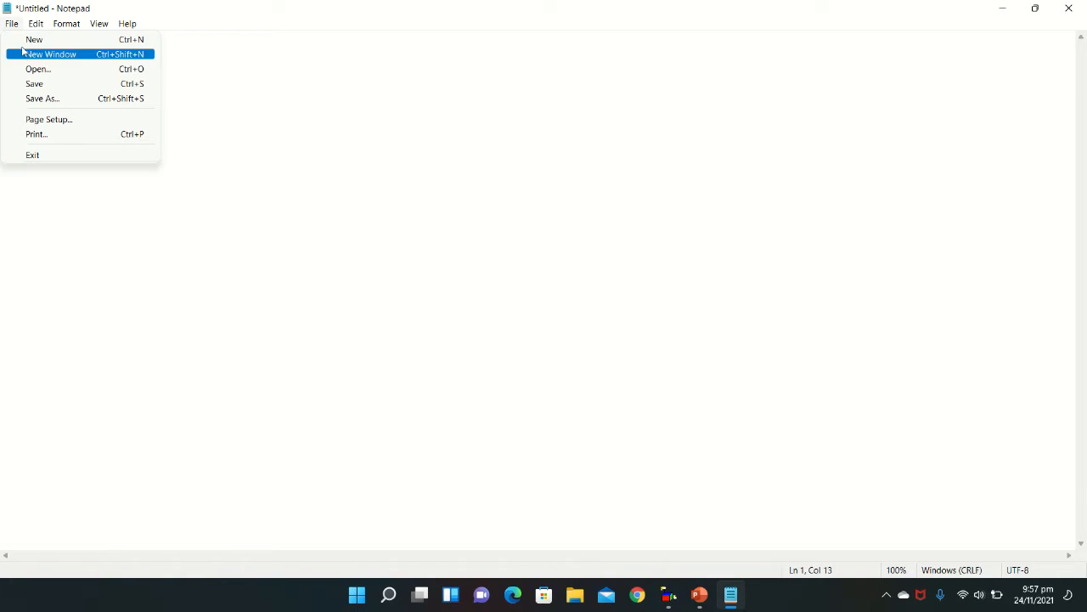
pyautogui.click(41, 97)
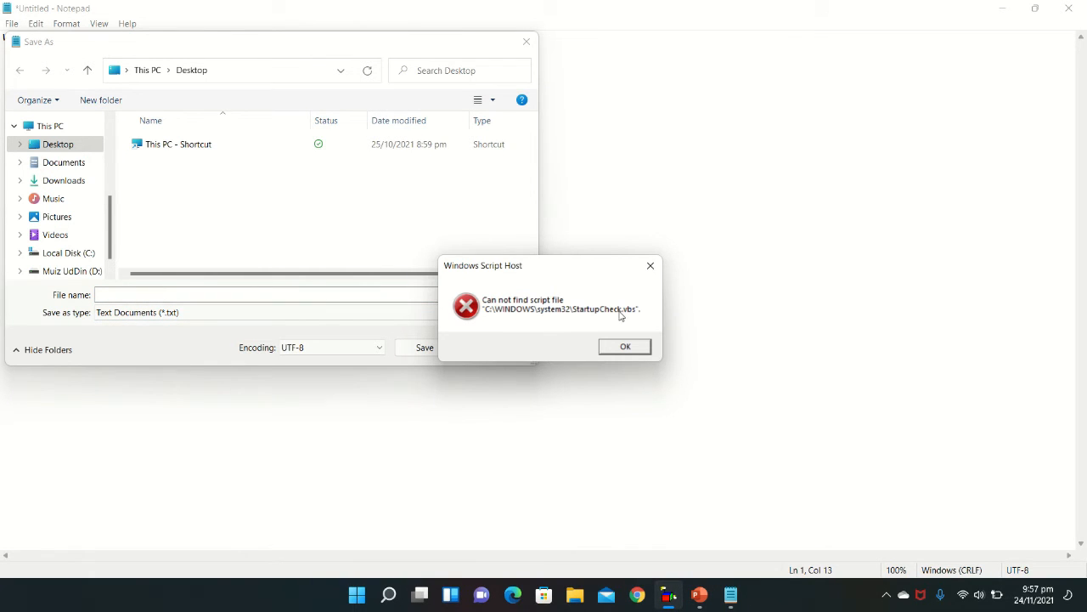
pyautogui.click(625, 346)
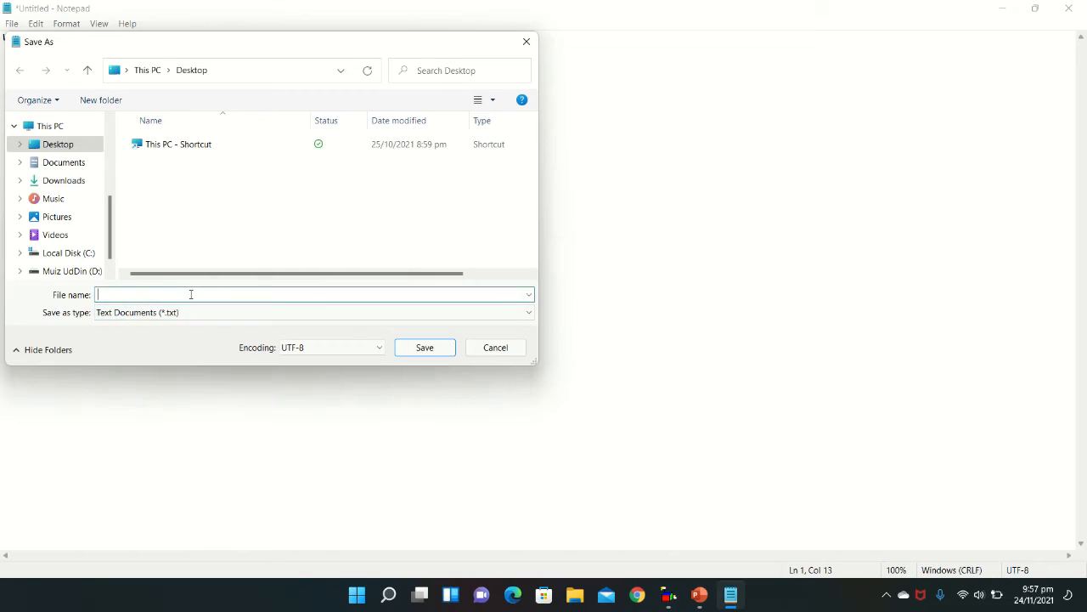
pyautogui.write('Startup')
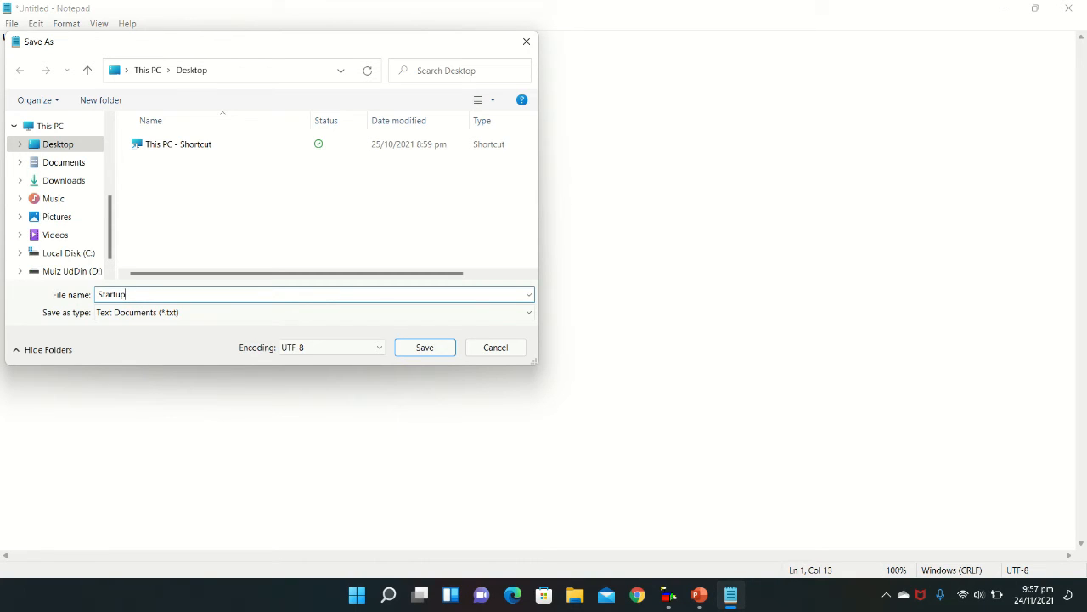
pyautogui.write('Check.vbs')
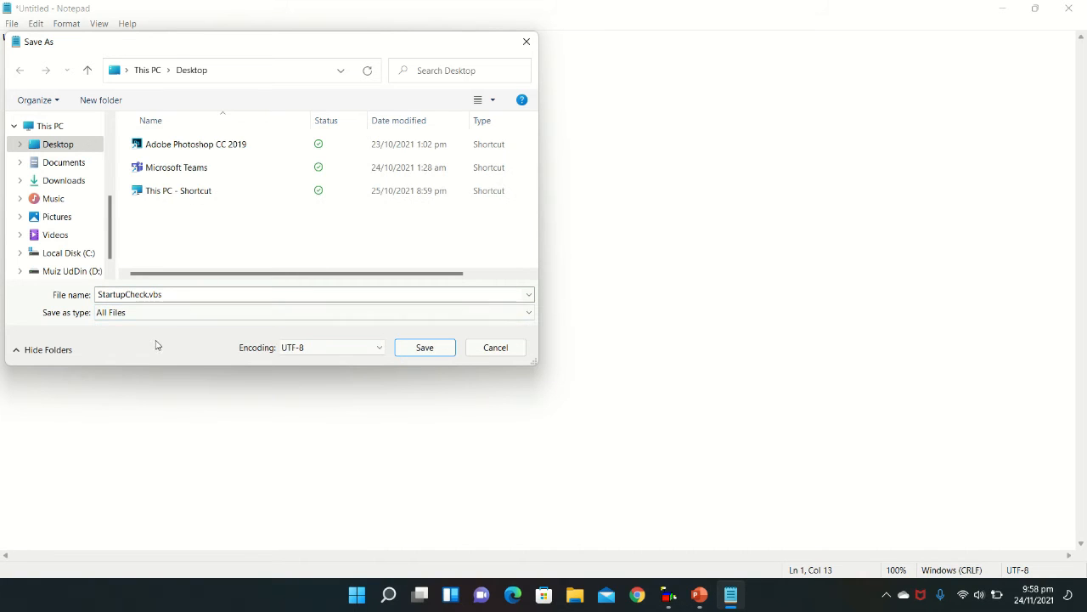
pyautogui.click(57, 144)
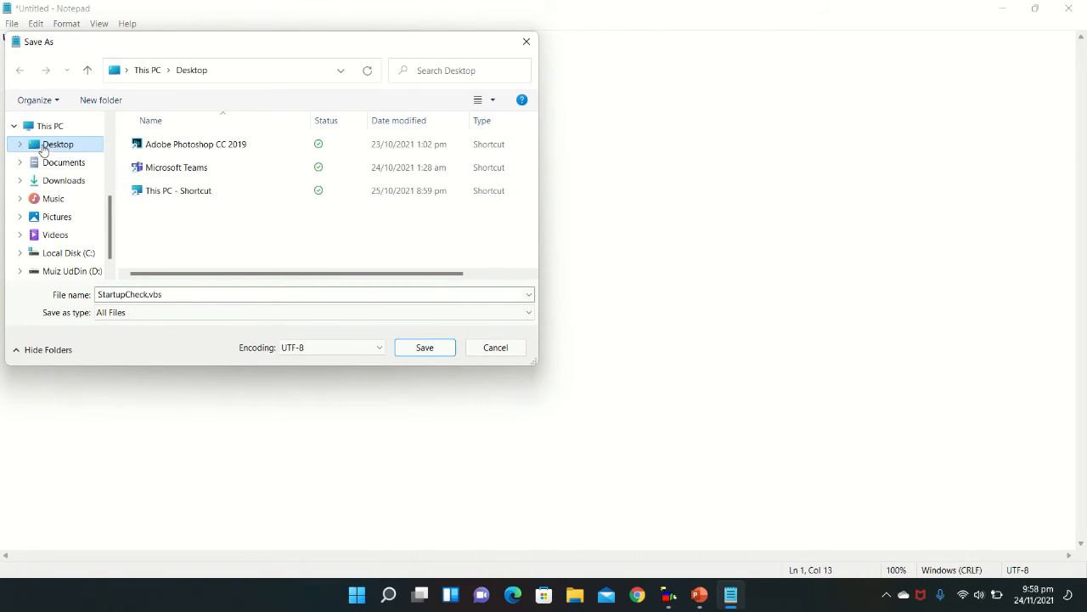
pyautogui.click(424, 347)
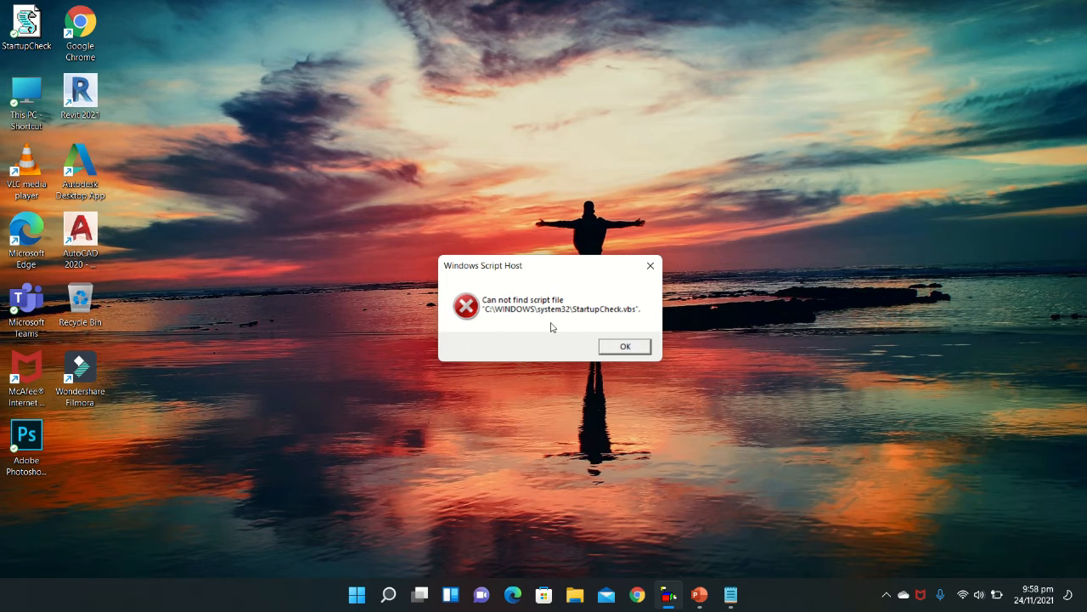
pyautogui.moveTo(120, 140)
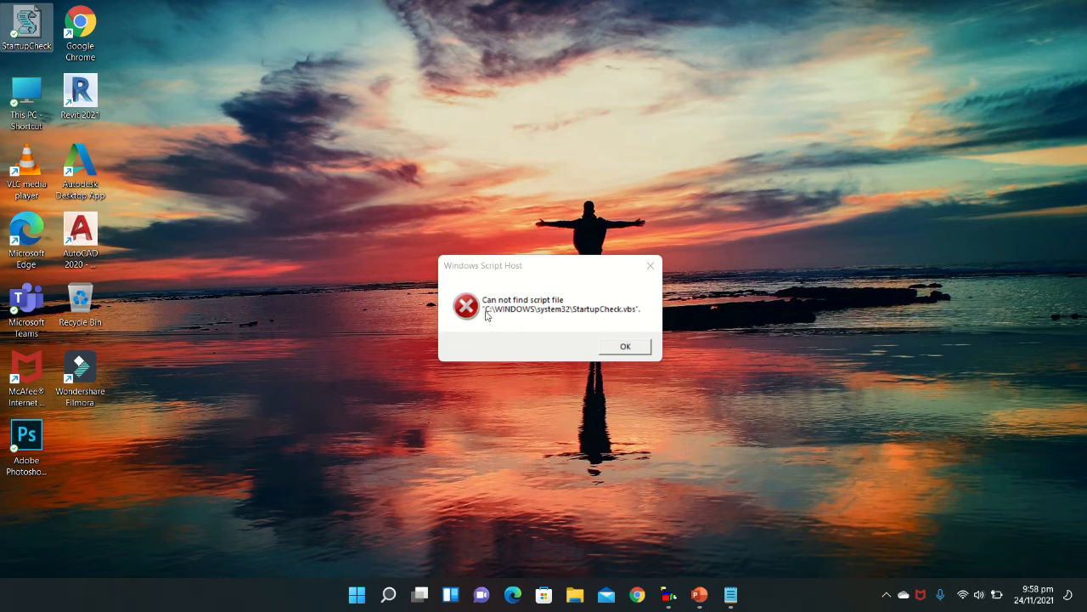
pyautogui.moveTo(573, 319)
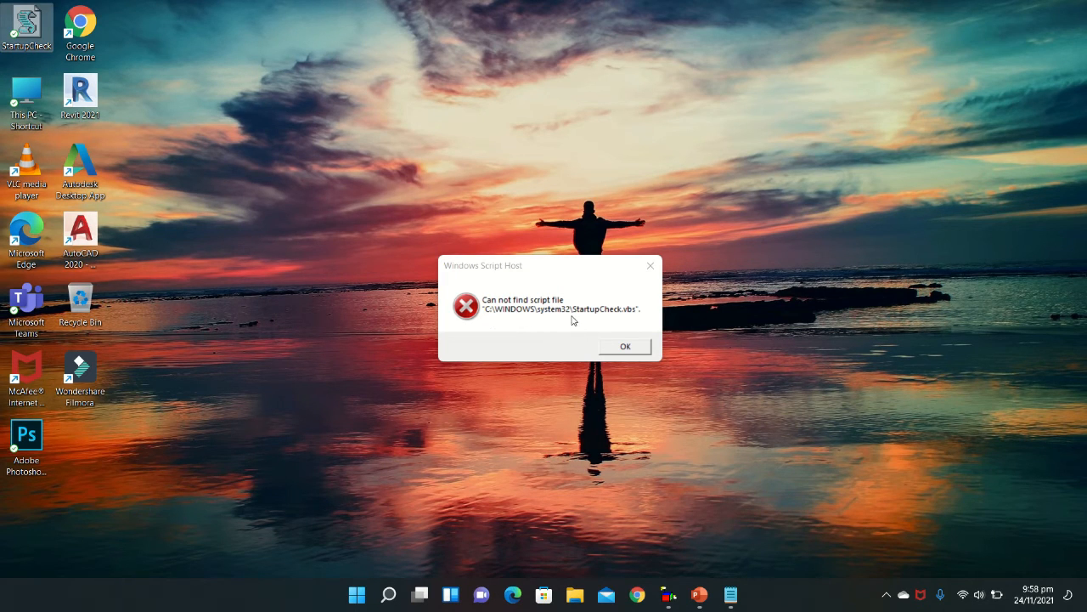
pyautogui.moveTo(556, 321)
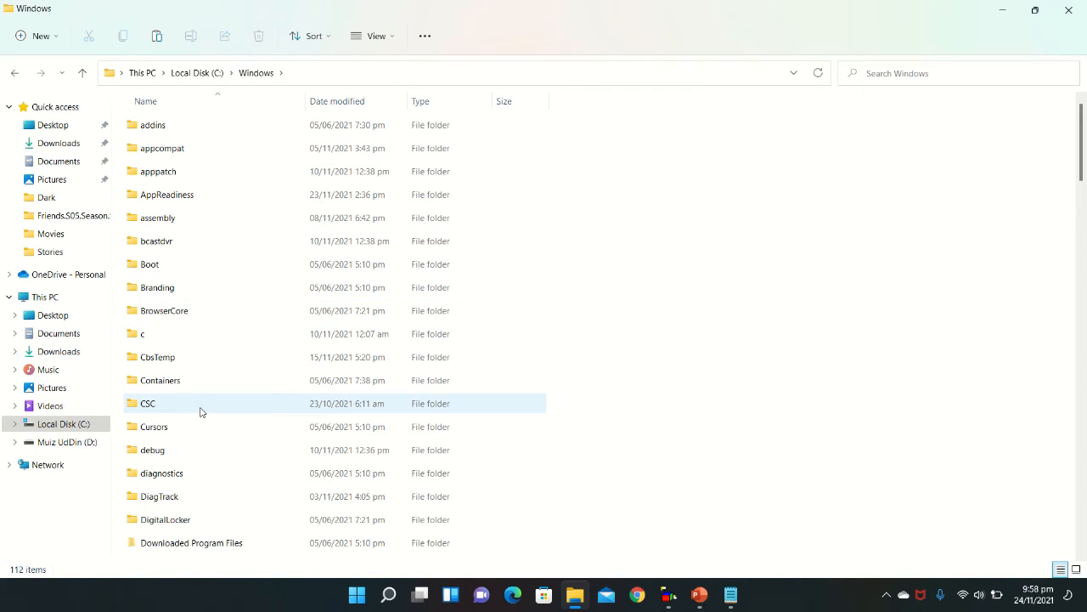
pyautogui.moveTo(201, 412)
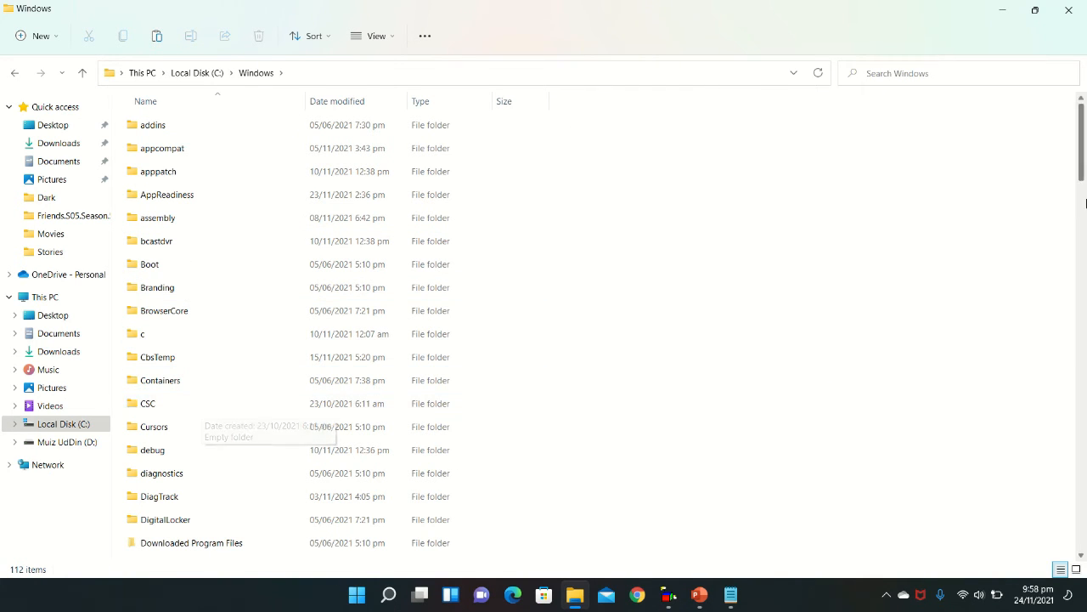
# Step: Scroll down the C:\Windows folder list and open System32
pyautogui.scroll(-3)
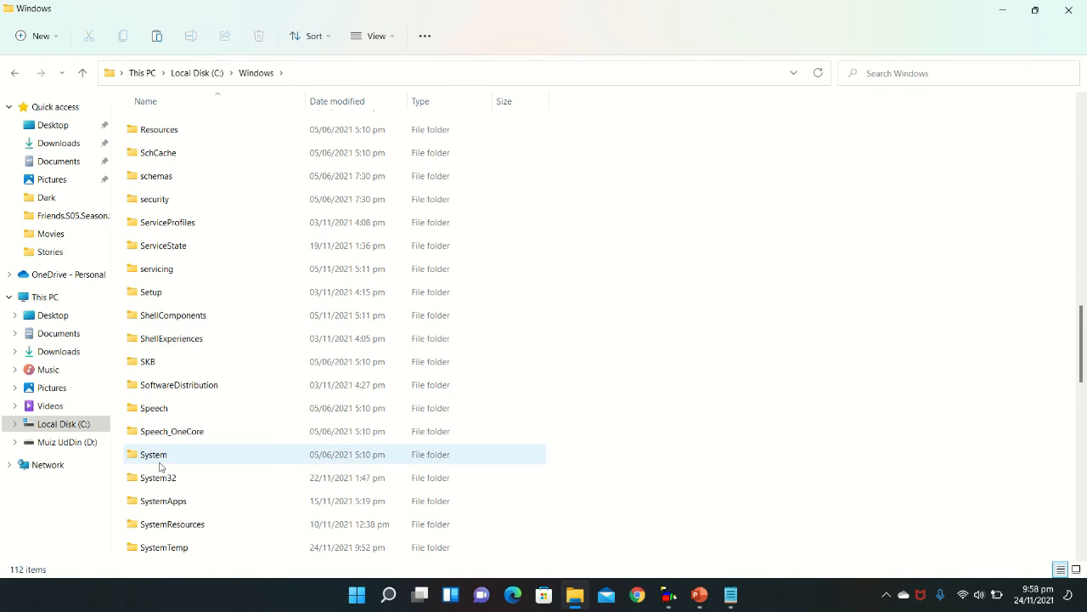
pyautogui.doubleClick(157, 477)
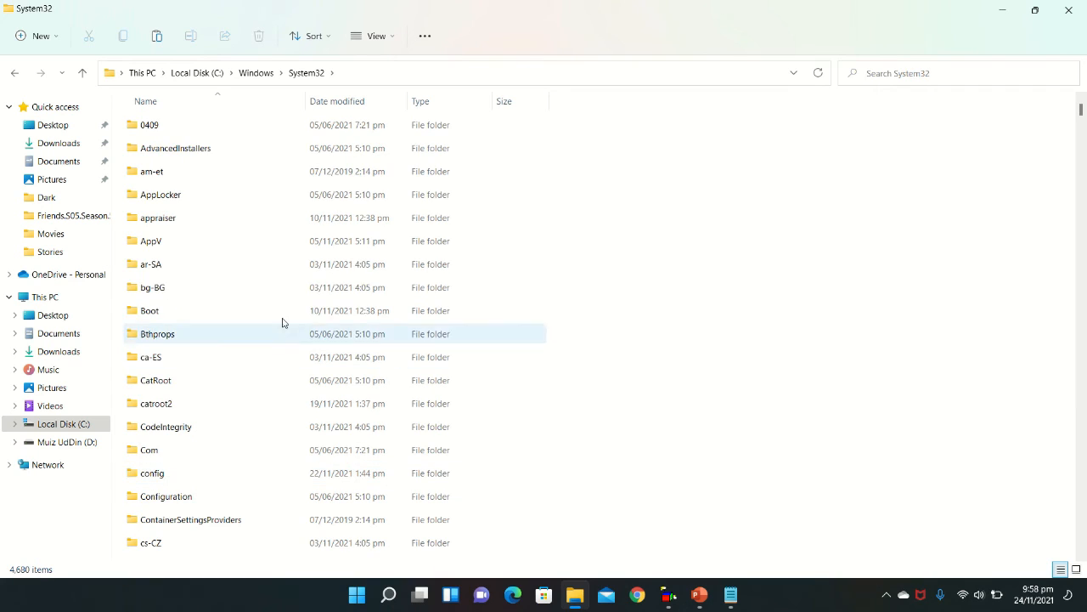
# Step: Paste the cut StartupCheck script into System32's AppLocker folder, granting administrator permission
pyautogui.rightClick(160, 194)
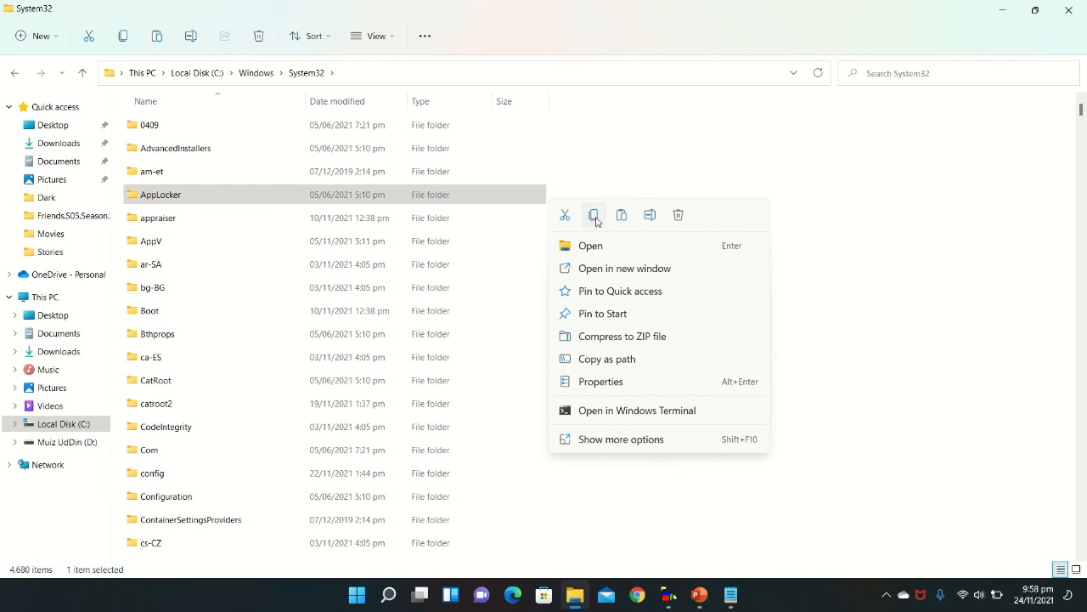
pyautogui.click(564, 214)
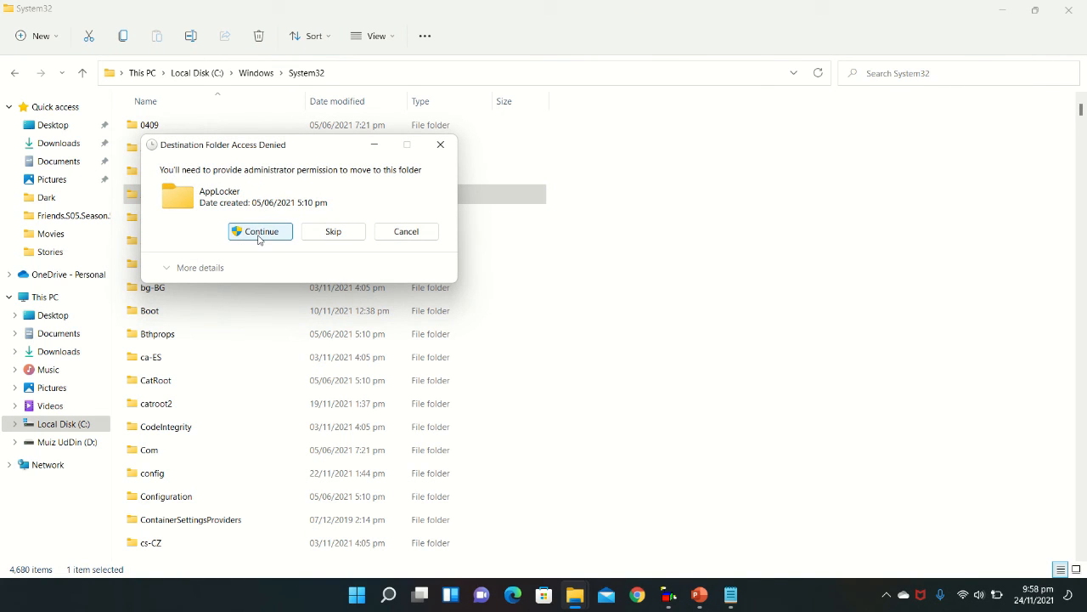
pyautogui.click(260, 231)
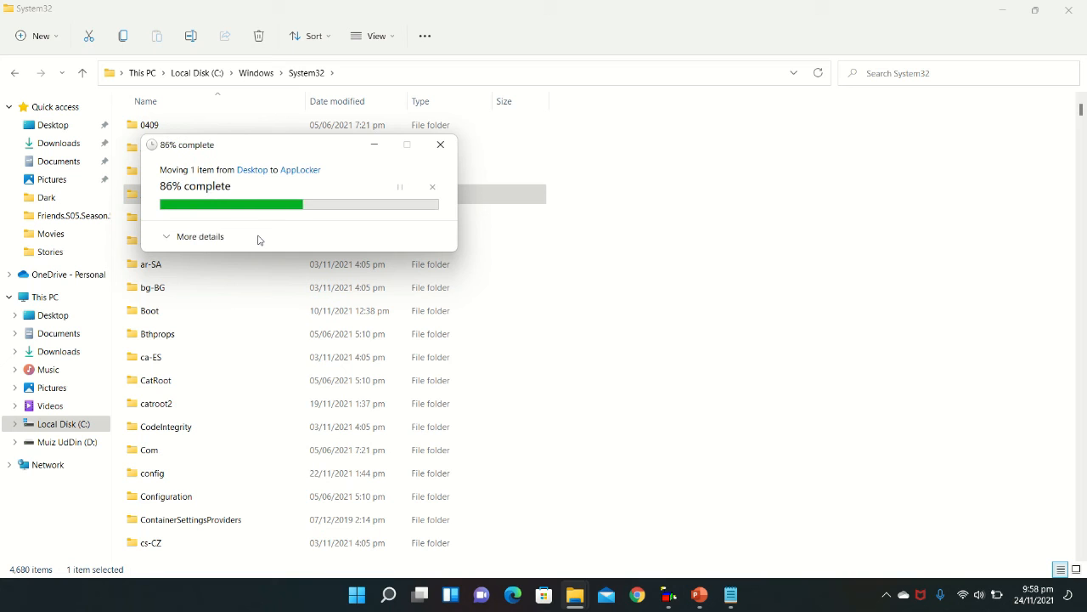